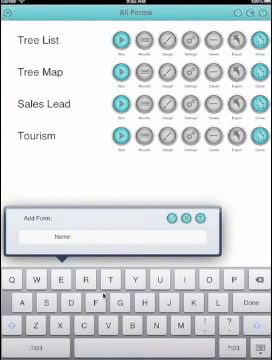
- Name the new form 'House Sales'
text(House)
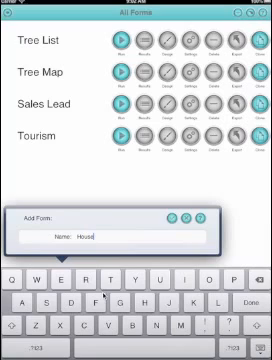
text(Sales)
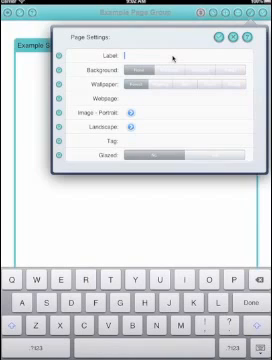
- Enter 'House Map' as the first page's label
text(House M)
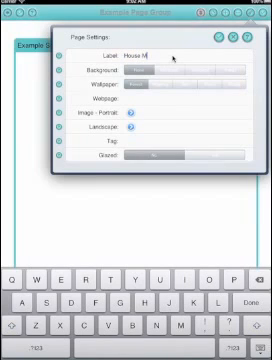
text(ap)
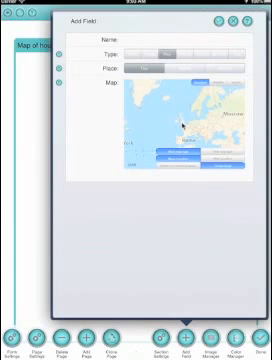
- Drop a pin over Britain and name the map field 'House Map'
click(178, 118)
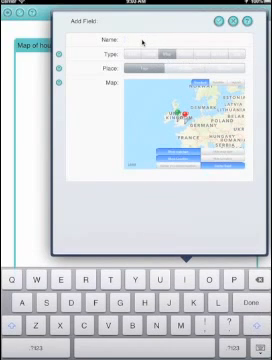
text(House Map)
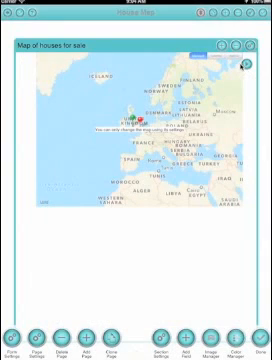
- Enlarge the houses-for-sale map from its section settings
click(244, 70)
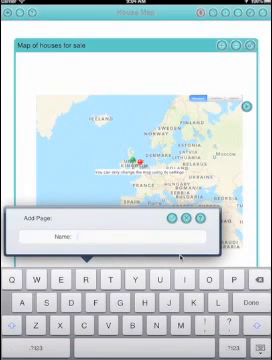
- Add a 'House One' page with an 'Images' field showing a house photo
text(House)
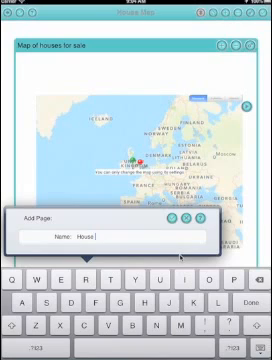
text(One)
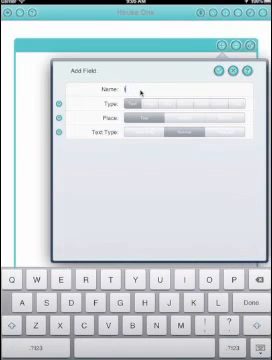
text(Images)
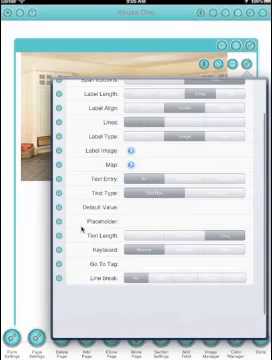
scroll(down, 3)
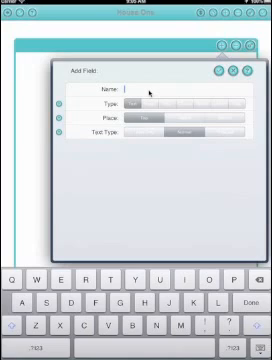
- Add a text field named 'A very nice modern house' to House One
text(A very)
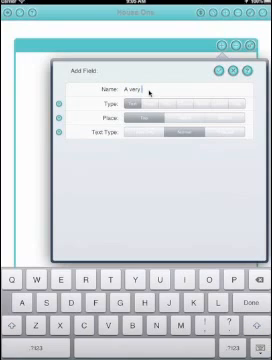
text(nice model)
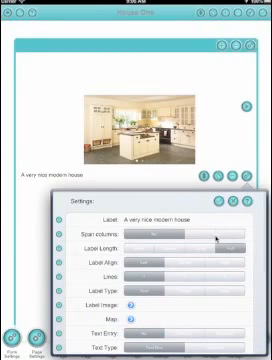
- Adjust the description field's span columns, label length and label alignment
scroll(down, 3)
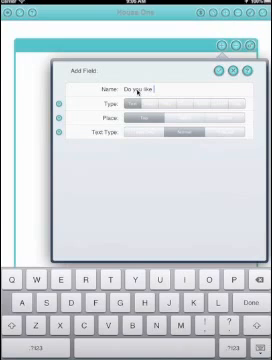
- Add a 'Do you like house one' choice question with Yes and No answers
text(house one)
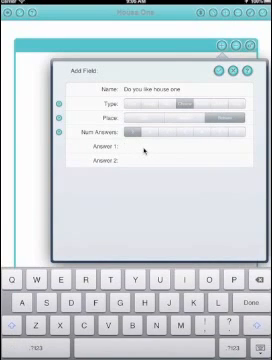
text(Yes)
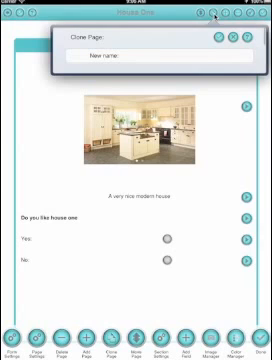
- Name the cloned copy of the House One page
click(150, 68)
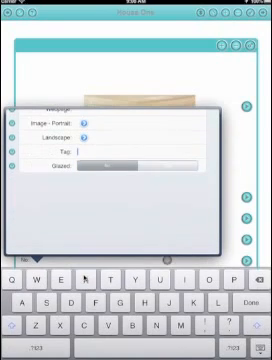
- Enter 'Hi' in the house image's Tap setting
text(Hi)
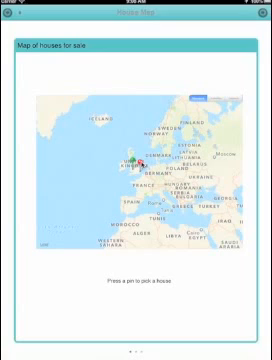
- Tap the map pins to show the House Two and House One callouts and open House One's details
click(138, 163)
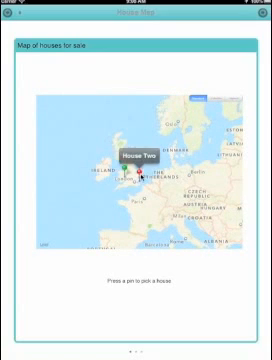
click(131, 177)
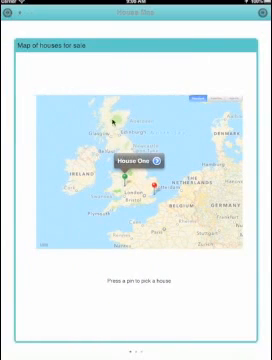
click(150, 184)
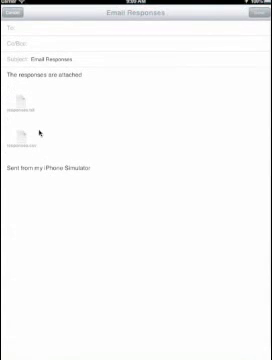
- Discard the Email Responses draft, view the House Sales results, and go back to All Forms
click(18, 18)
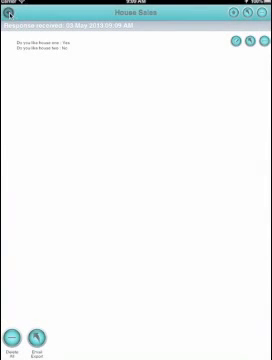
click(15, 14)
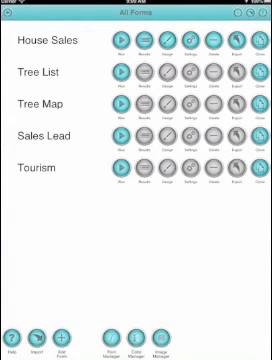